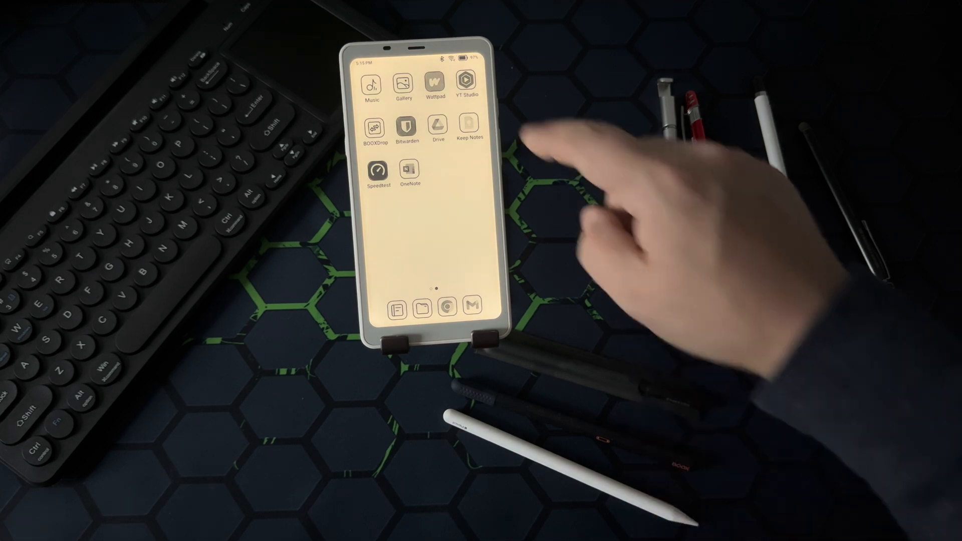
- Launch Google Keep from the home screen to its empty notes list
left_click(469, 129)
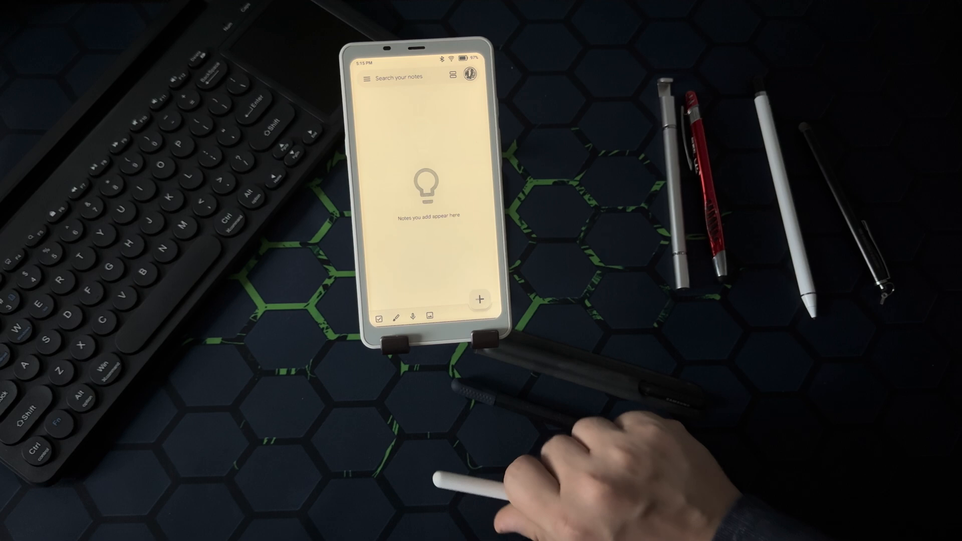
left_click(483, 300)
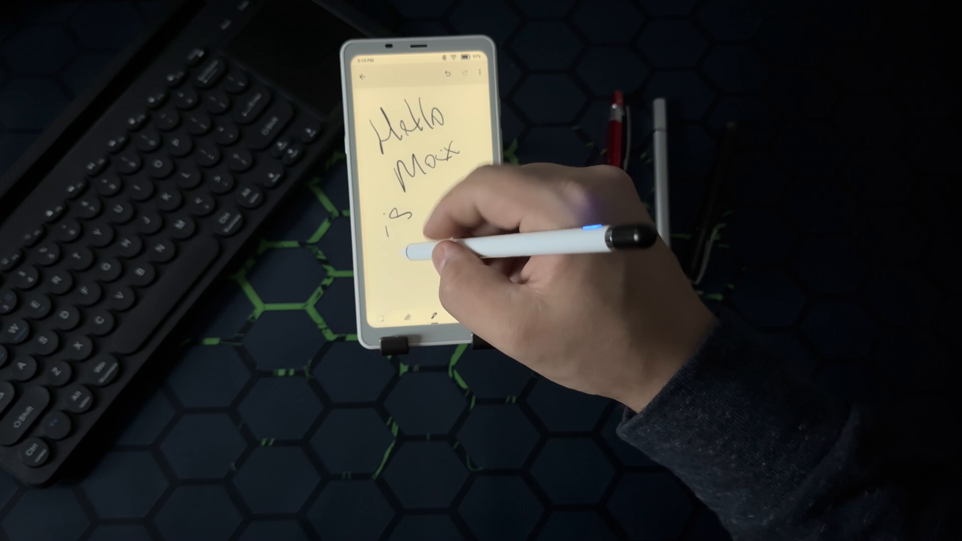
- Handwrite 'here' with the stylus, continuing the 'Hello Moxx is' line
type("here")
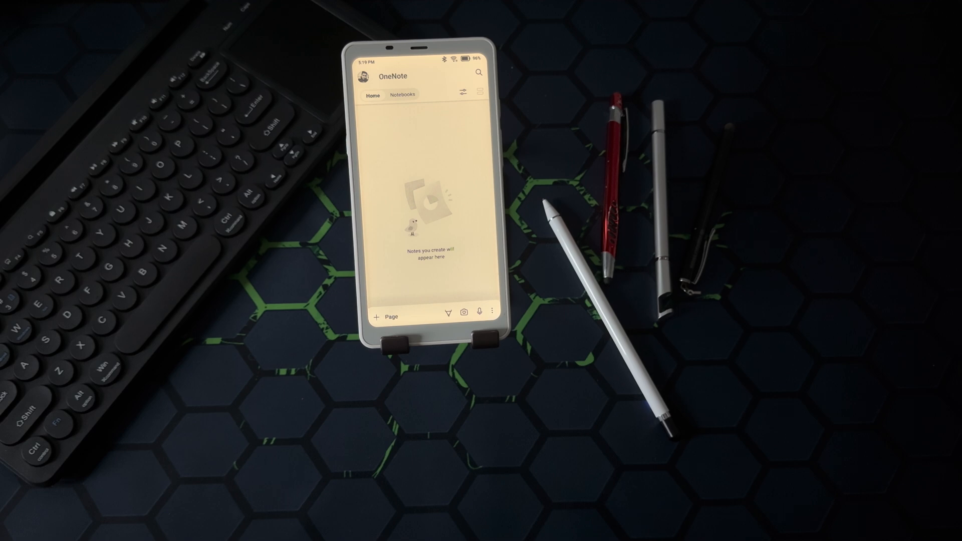
- Bring up OneNote's display settings panel showing DPI 350 over its Home page
left_click(478, 73)
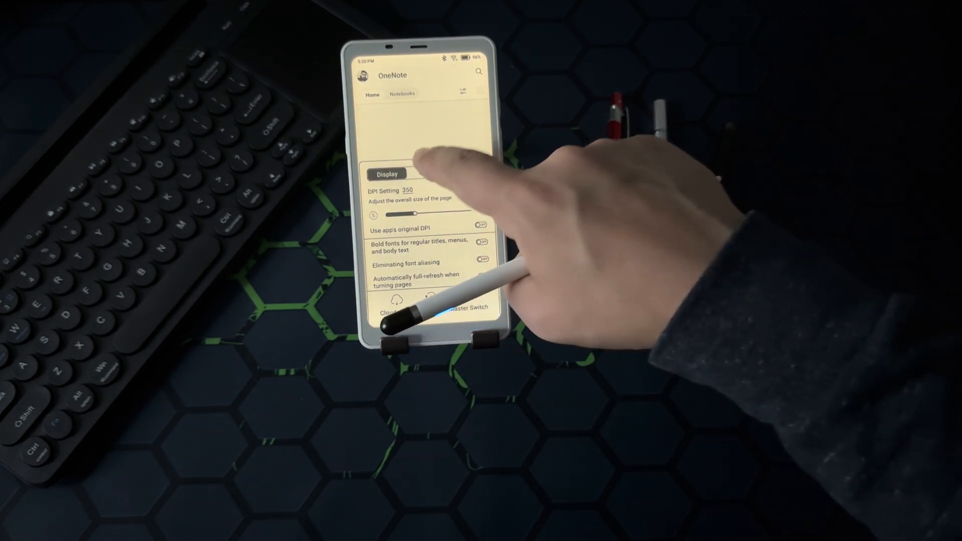
left_click(426, 173)
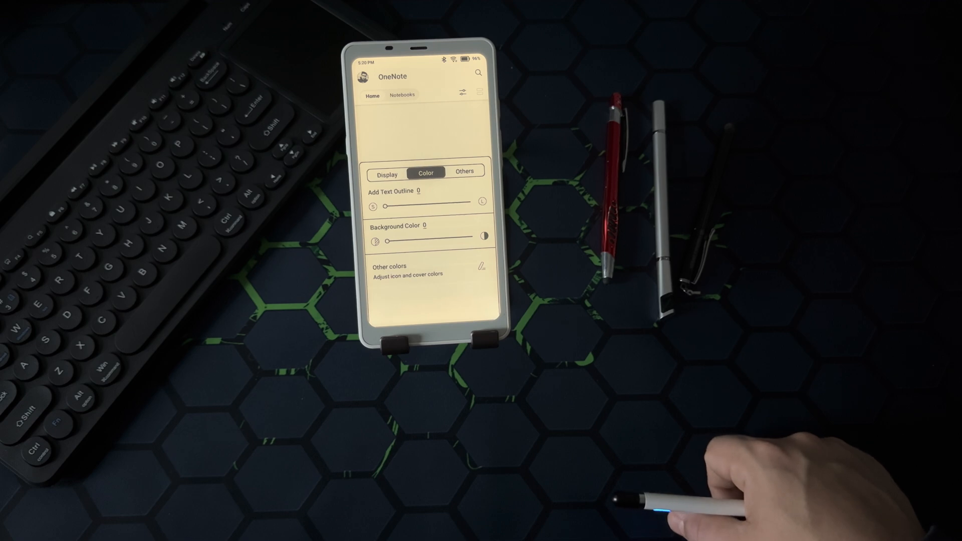
left_click(464, 171)
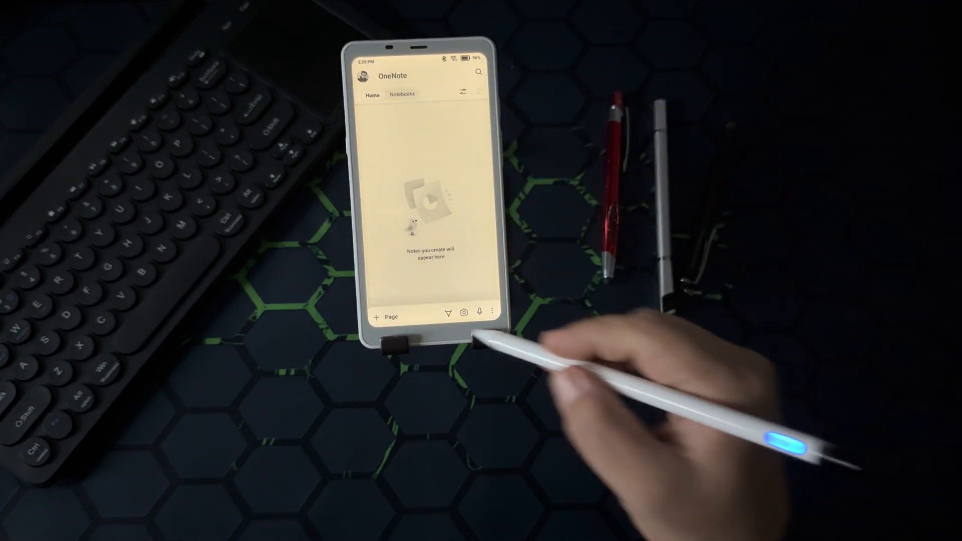
left_click(385, 317)
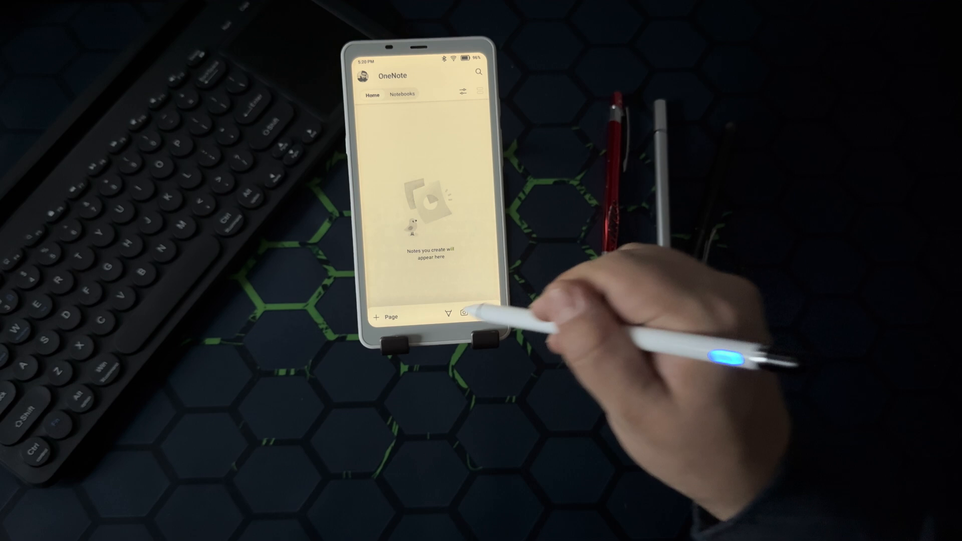
- Create a new blank OneNote page from the Home tab's new-note option
left_click(385, 317)
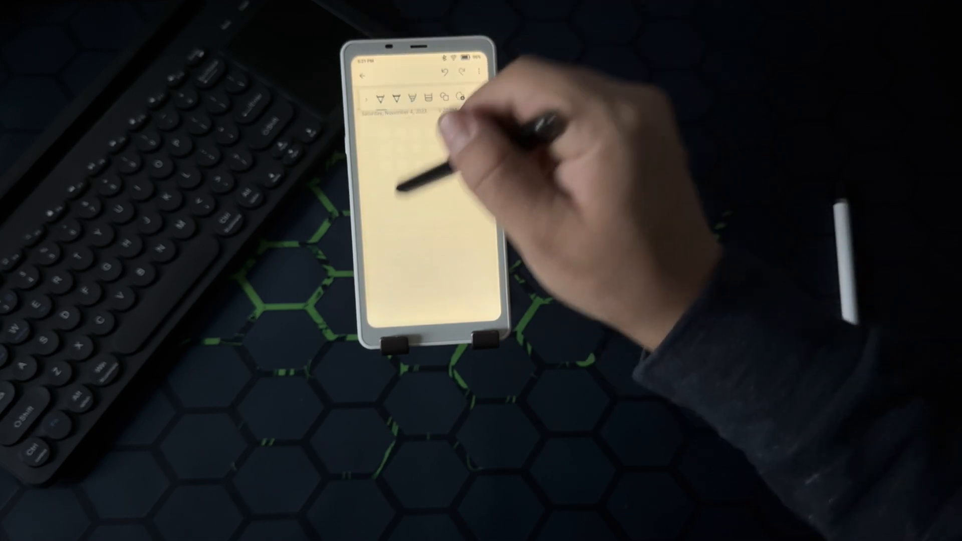
- Handwrite the word 'Hello' twice on the blank page with the stylus
left_click_drag(405, 184, 393, 141)
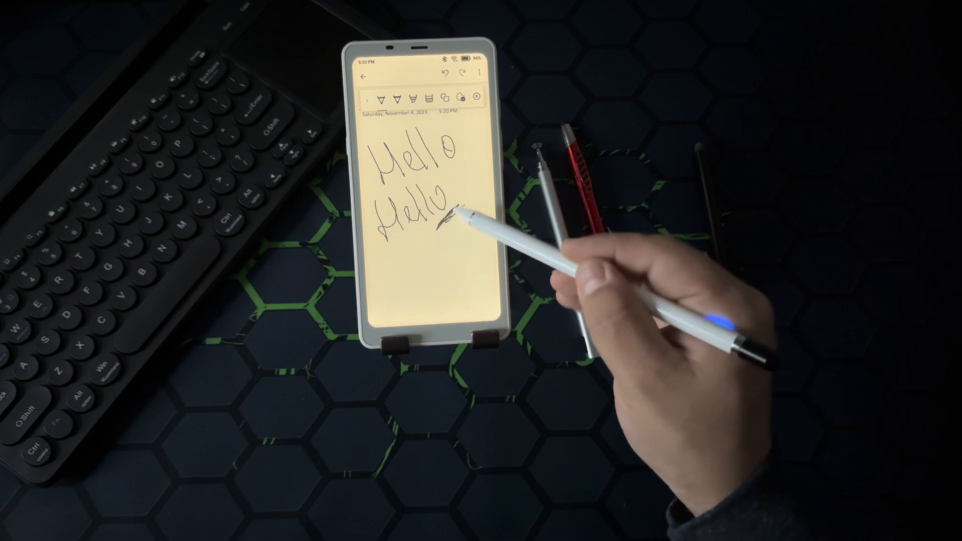
- Draw a small test scribble near the top, then leave the page for device Settings
left_click_drag(448, 203, 467, 184)
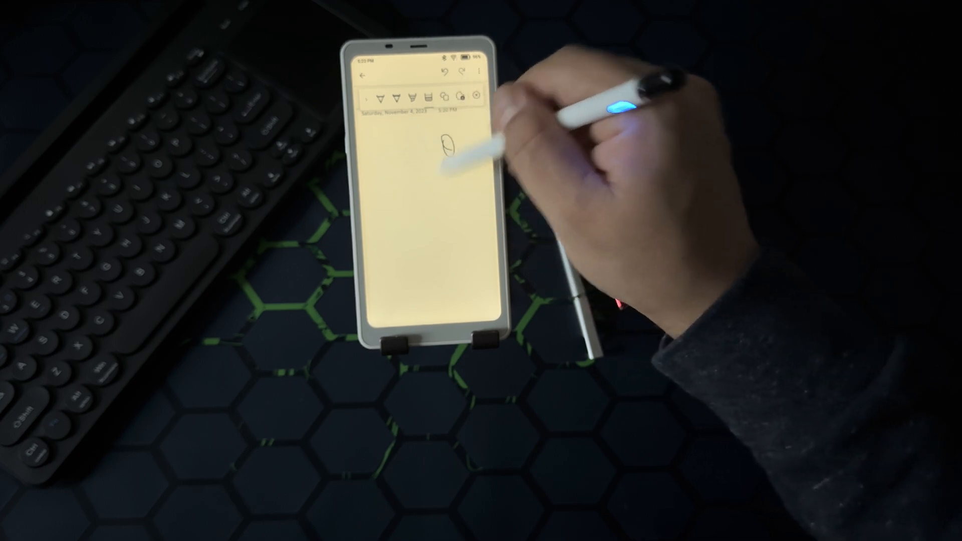
left_click(363, 74)
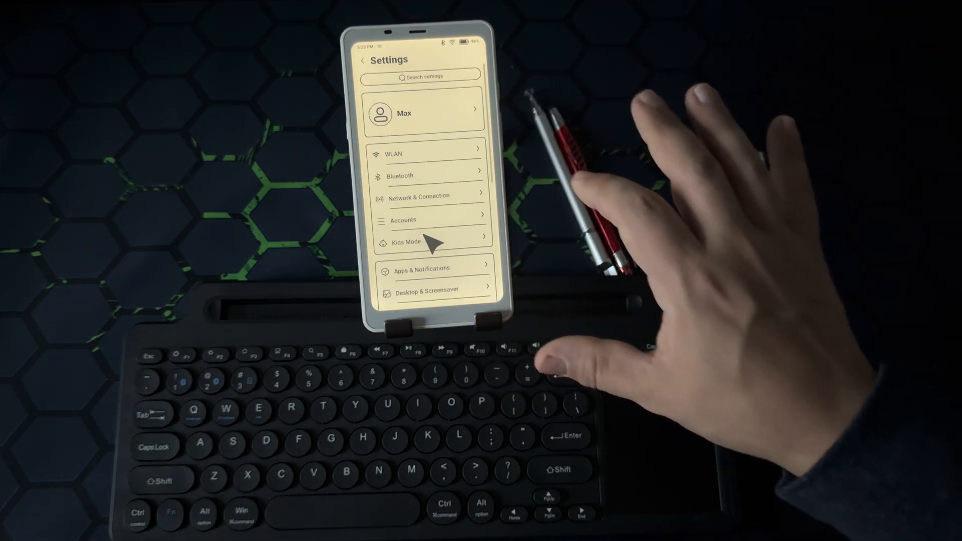
- Return to Google Keep's empty notes list ready for the keyboard test
left_click(399, 176)
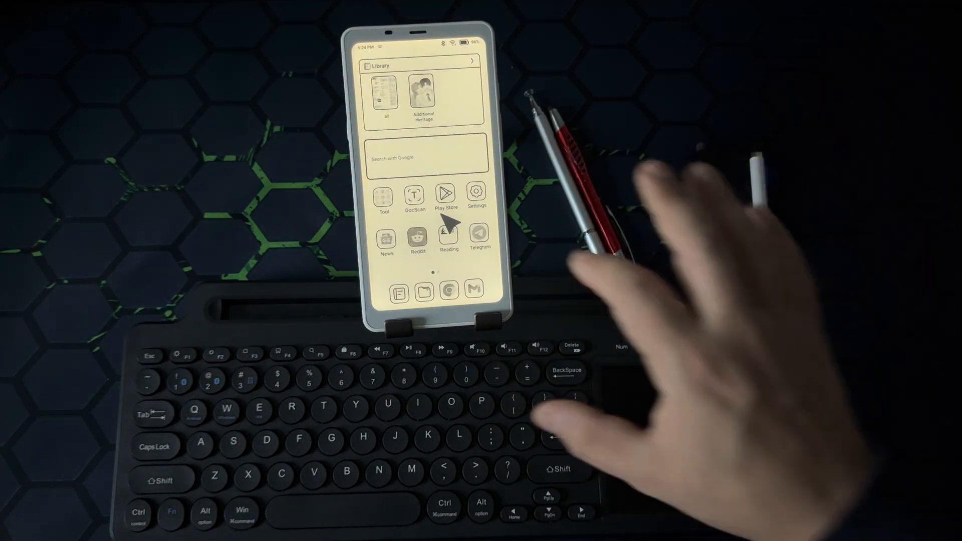
scroll("left", 3)
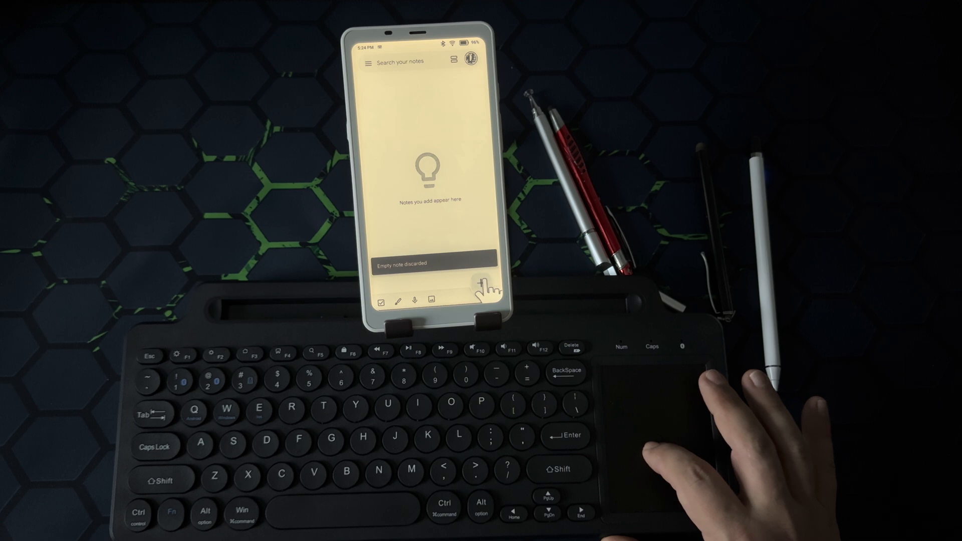
- Create a note reading 'hello so if you need a device that can ha... fast typing on the go maybe this is the option'
left_click(482, 286)
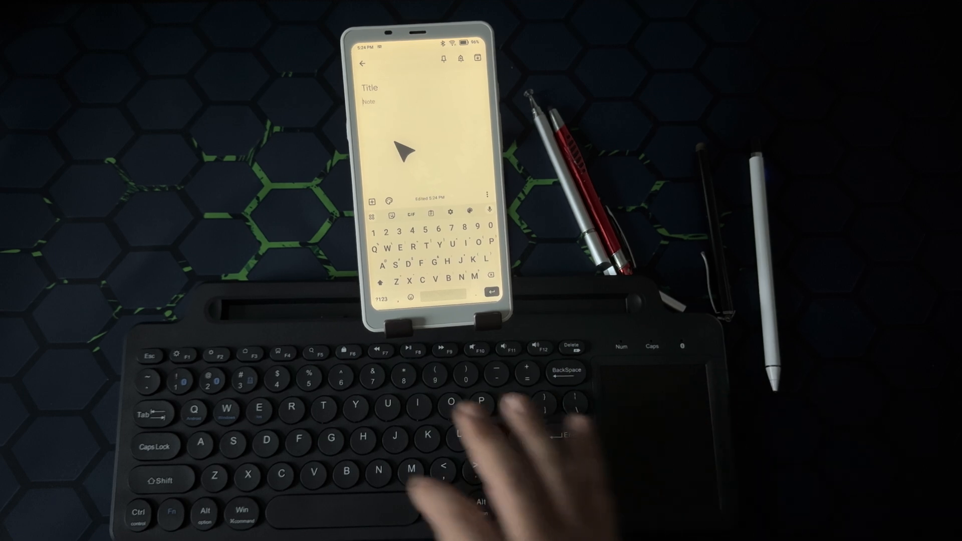
type("hello")
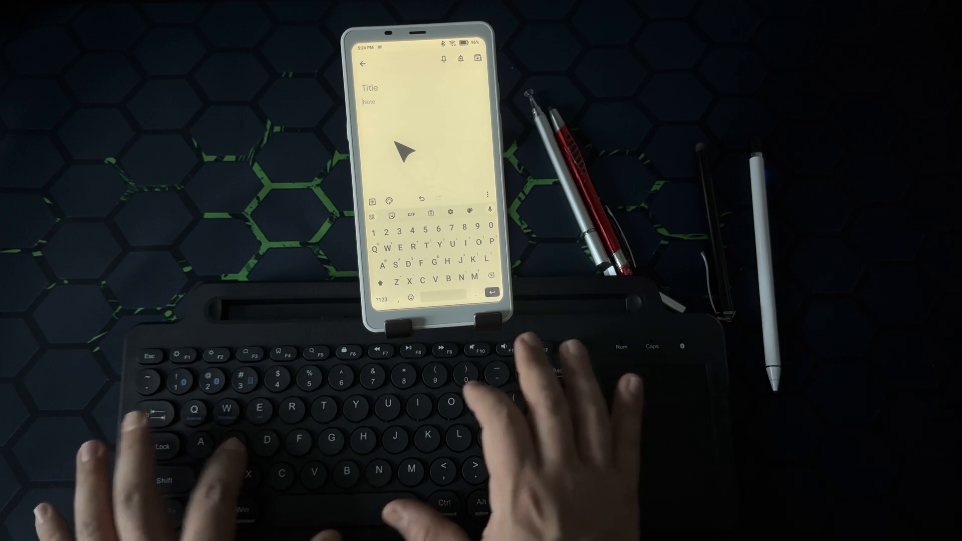
type("so if you n")
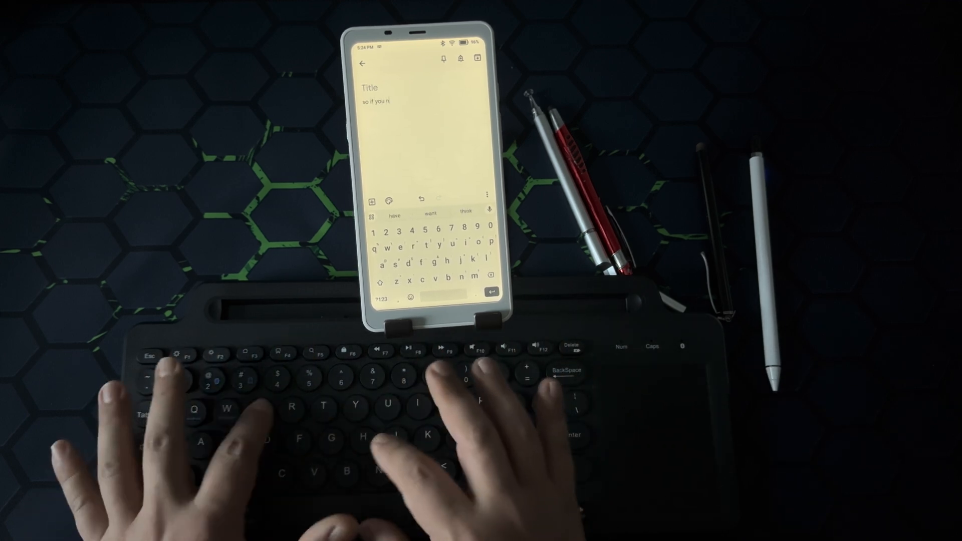
type("eed a device")
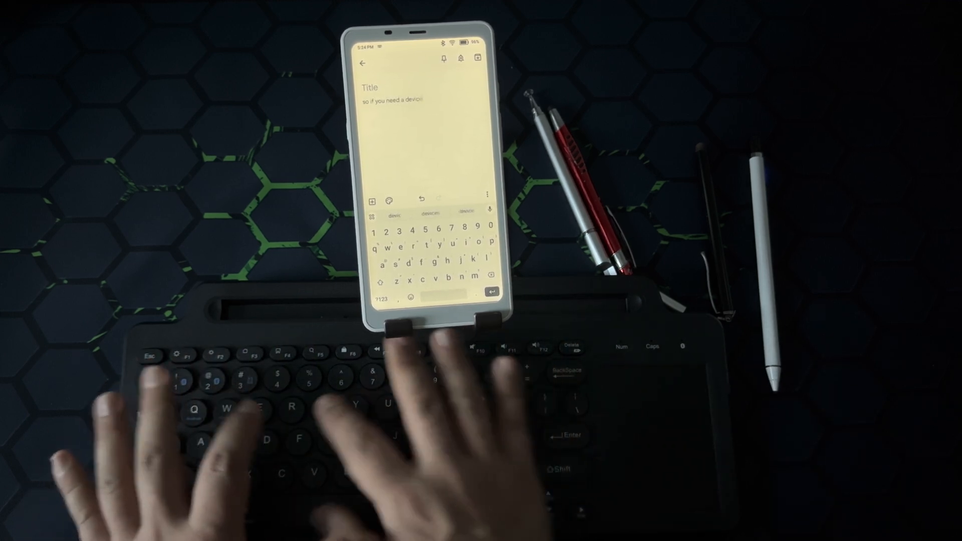
type("that can handle")
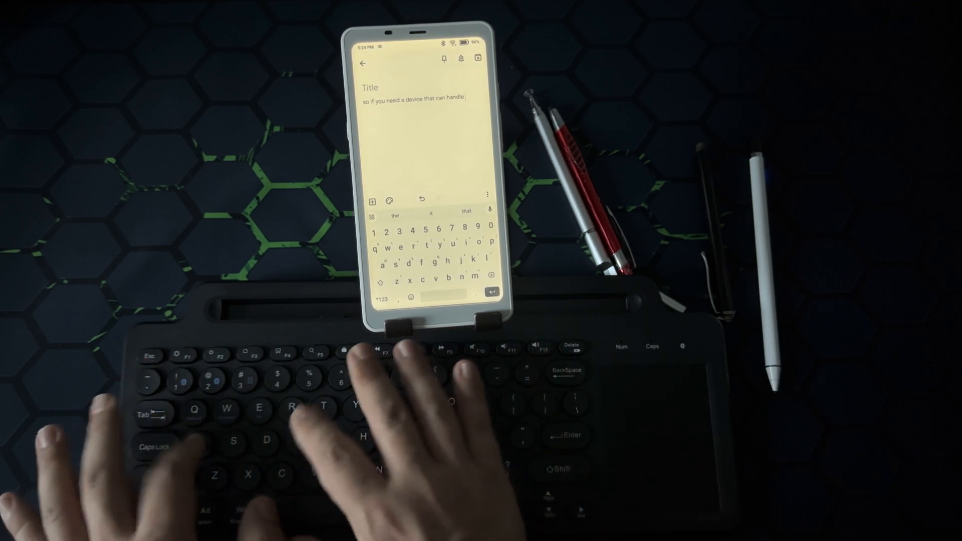
type("fast typing")
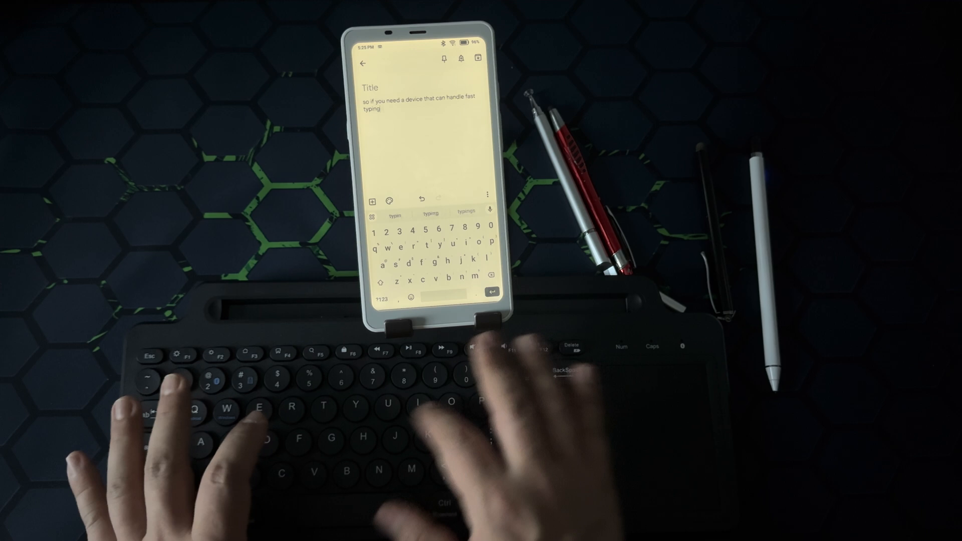
type("on")
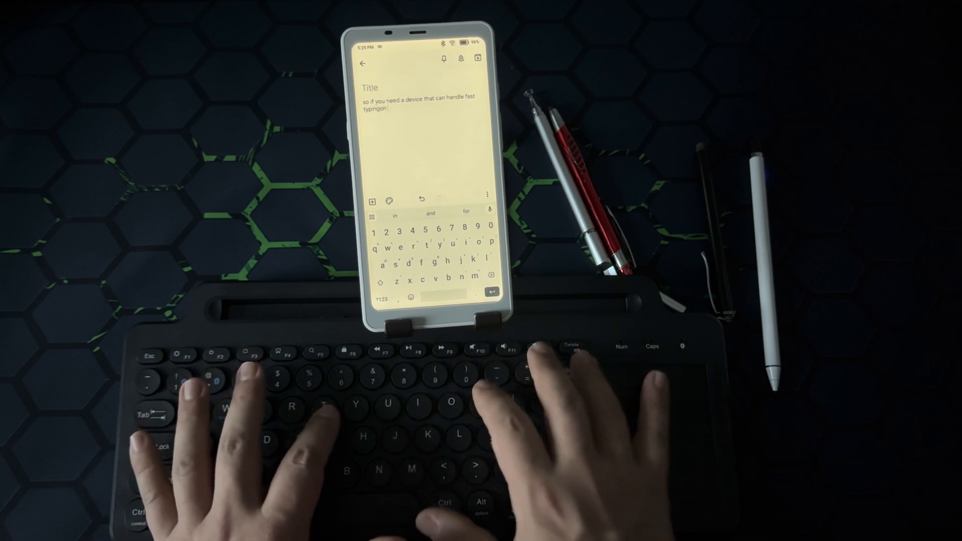
key("backspace")
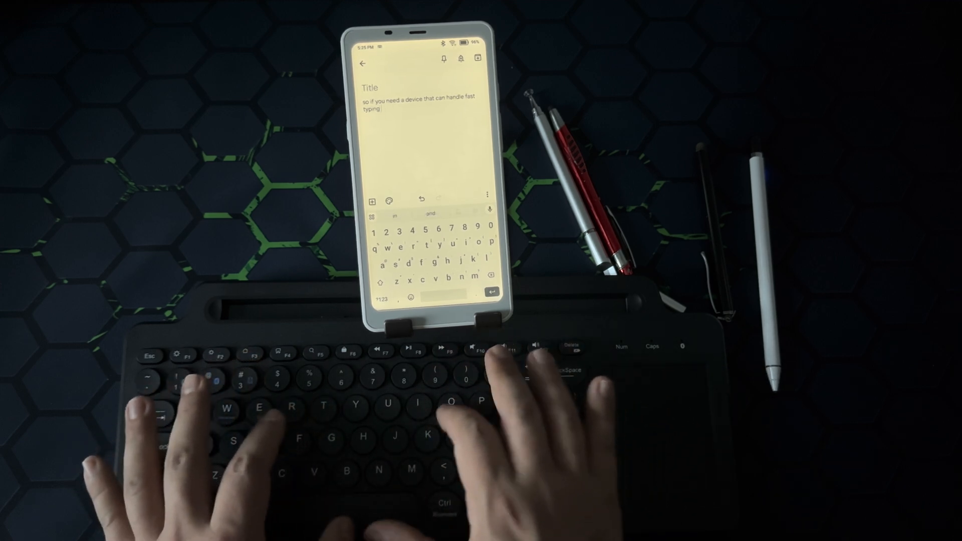
type("on the go")
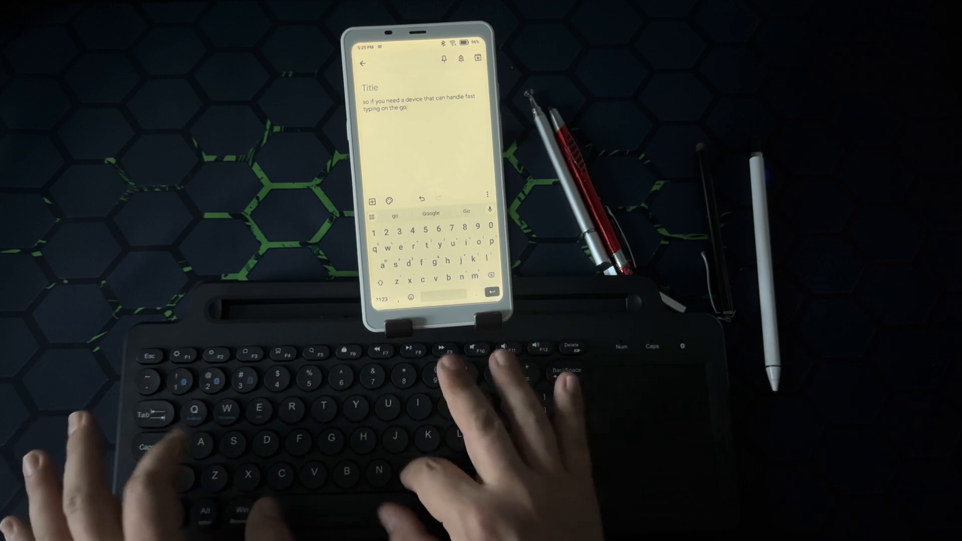
type("maybe this")
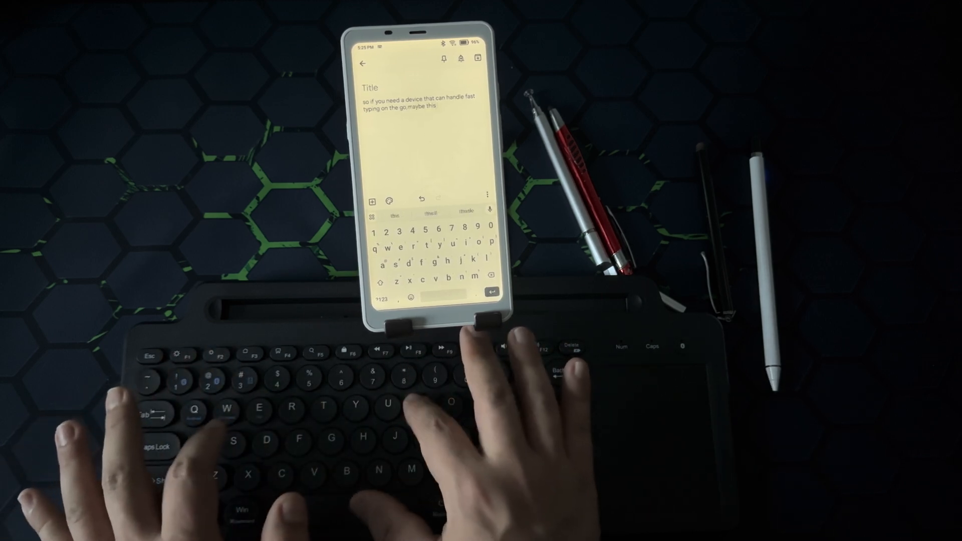
type("is the")
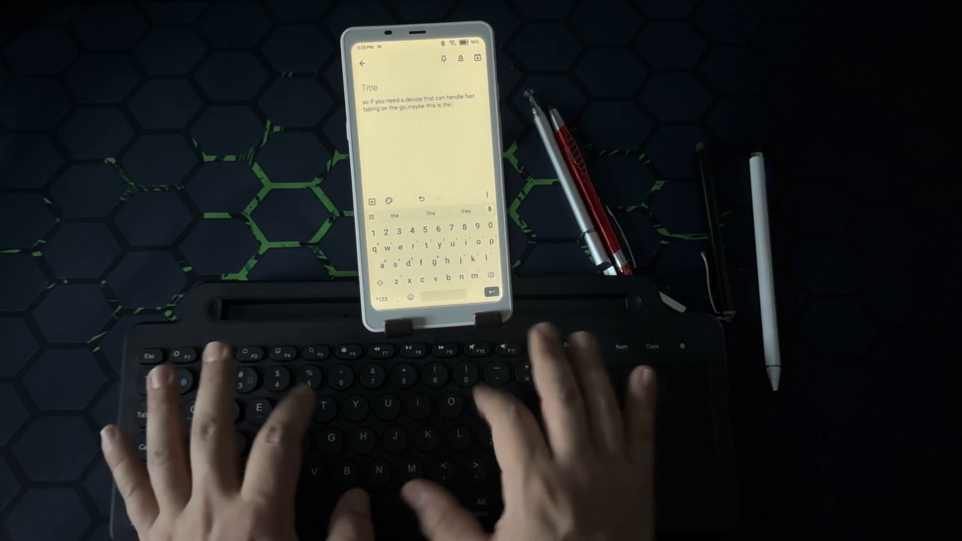
type("option.")
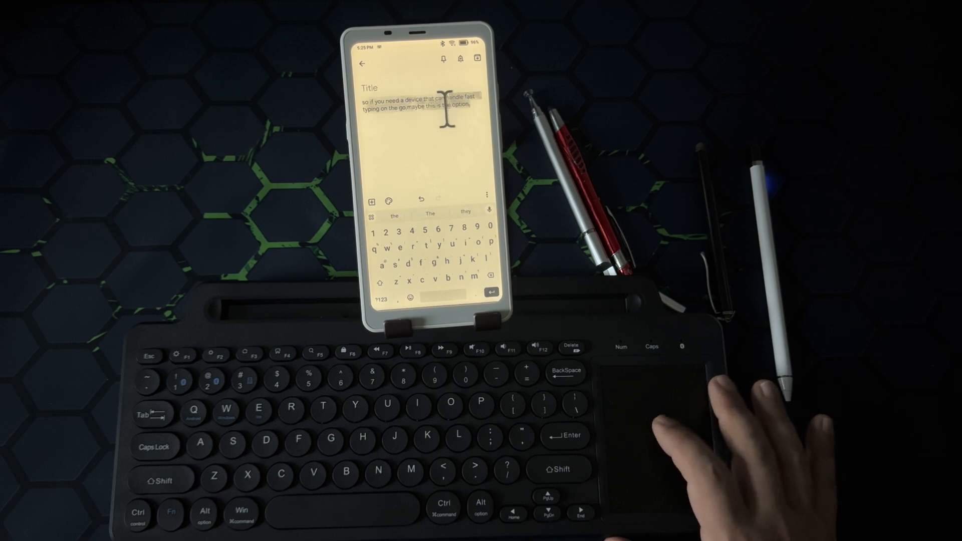
- Select the typed sentence so a held letter key can overwrite it with one repeated character
double_click(445, 111)
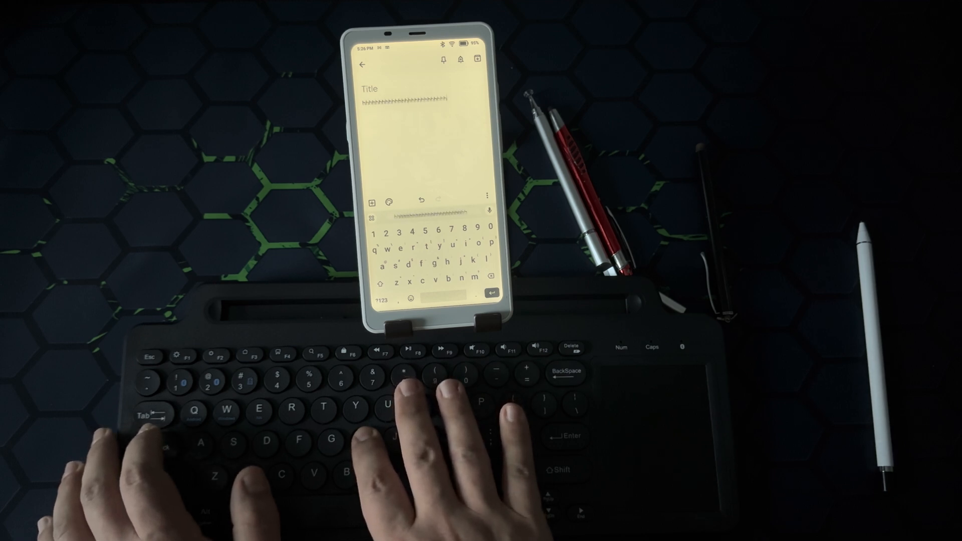
- Type a single 'h' before leaving Keep for a blank note in the other editor
type("h")
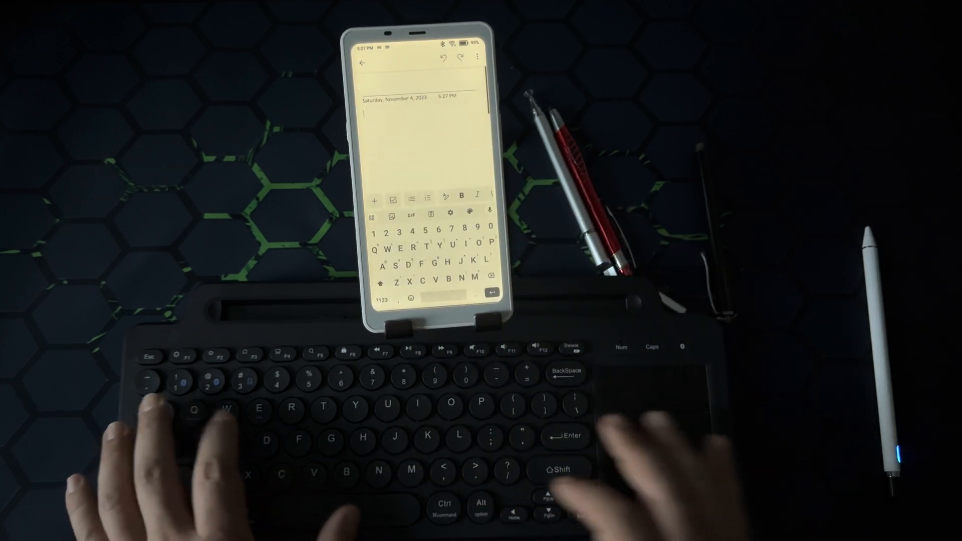
- Type the line 'hello this is boox palma device and it is pretty awesome' into the note body
type("hello")
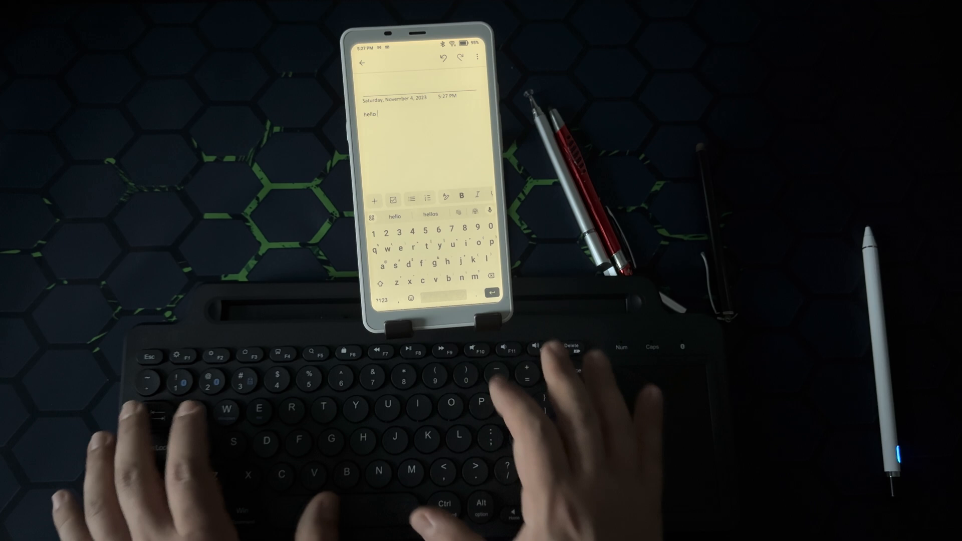
type("this is b")
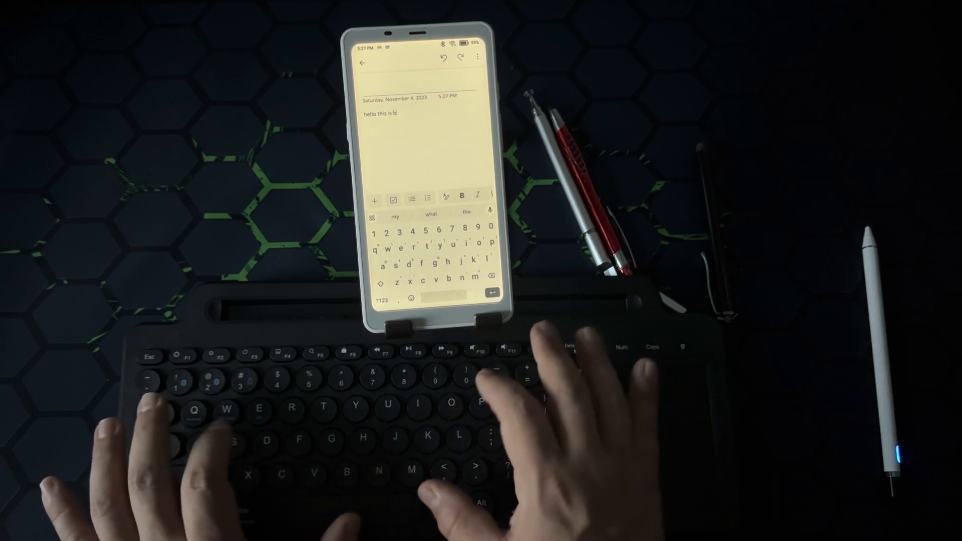
type("oox palma device and")
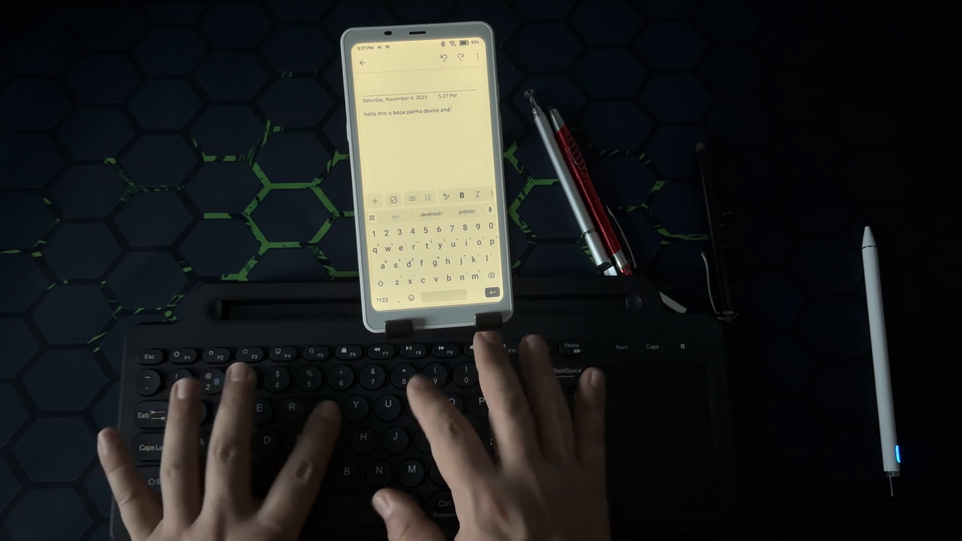
type("it is pri")
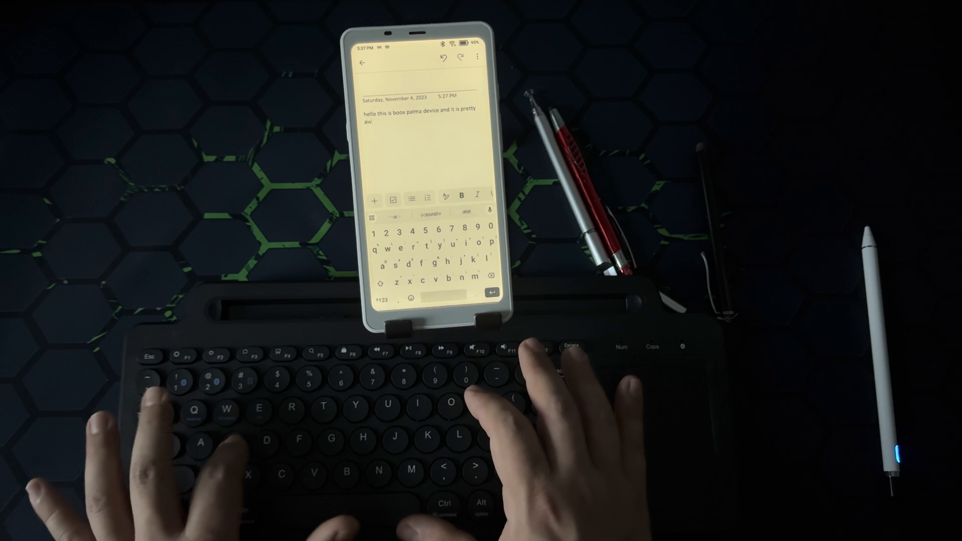
type("se")
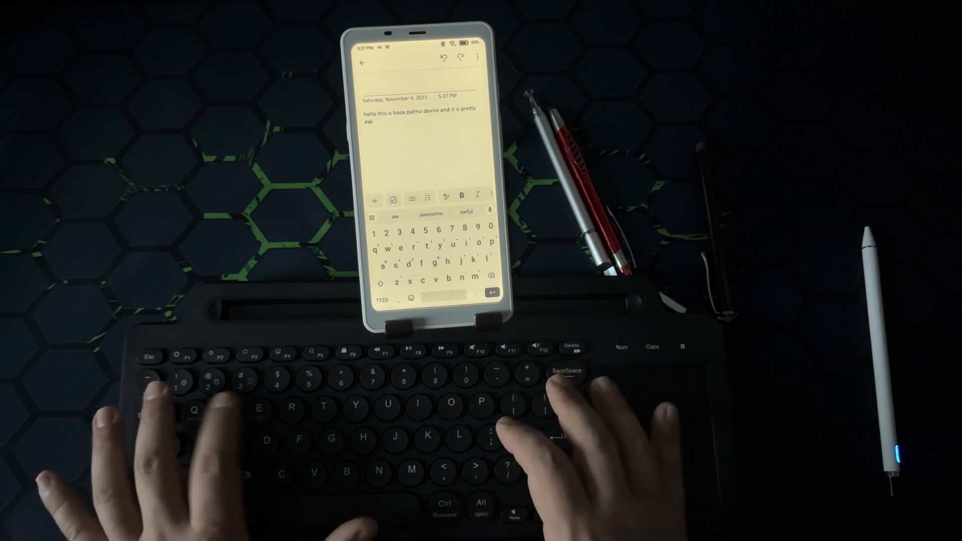
type("esome")
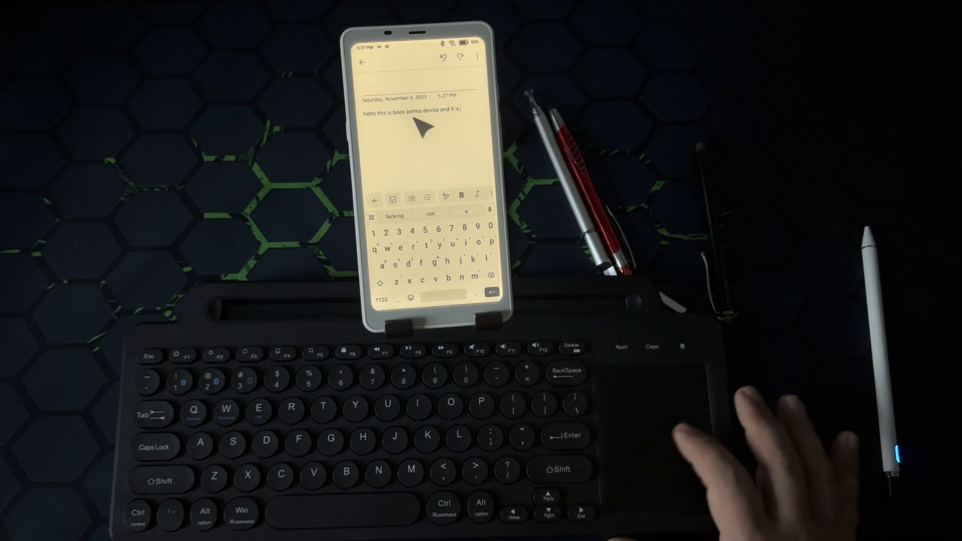
mouse_move(454, 129)
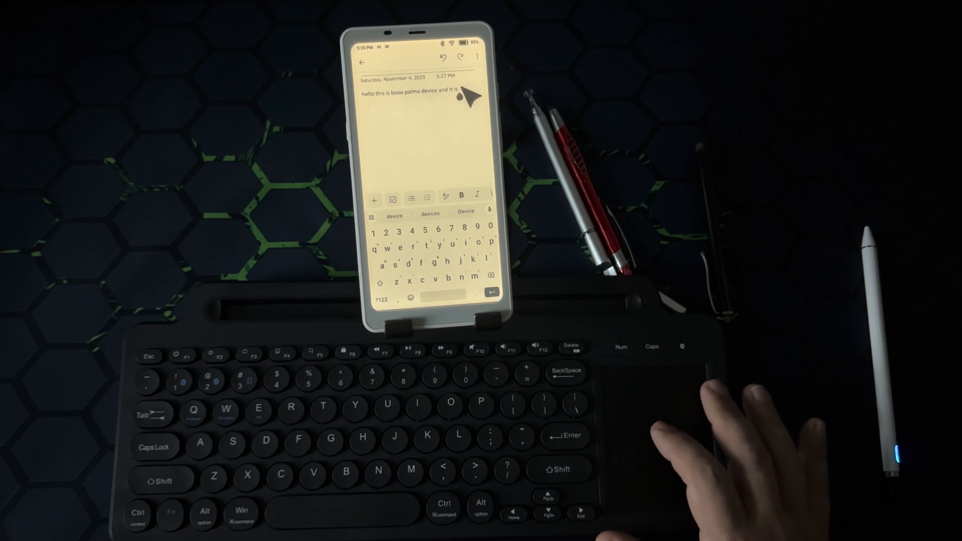
- Backspace away the trailing words so the line ends at 'device and'
key("BackSpace")
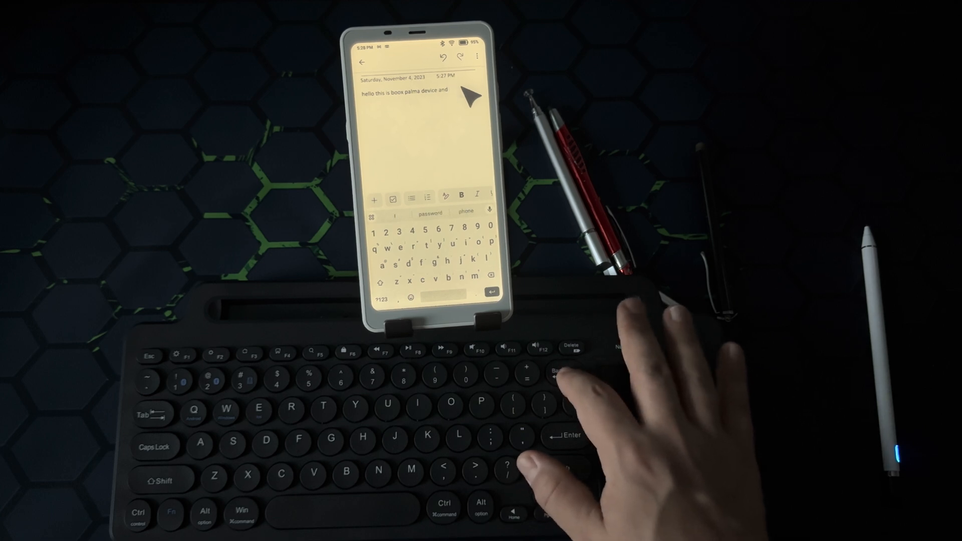